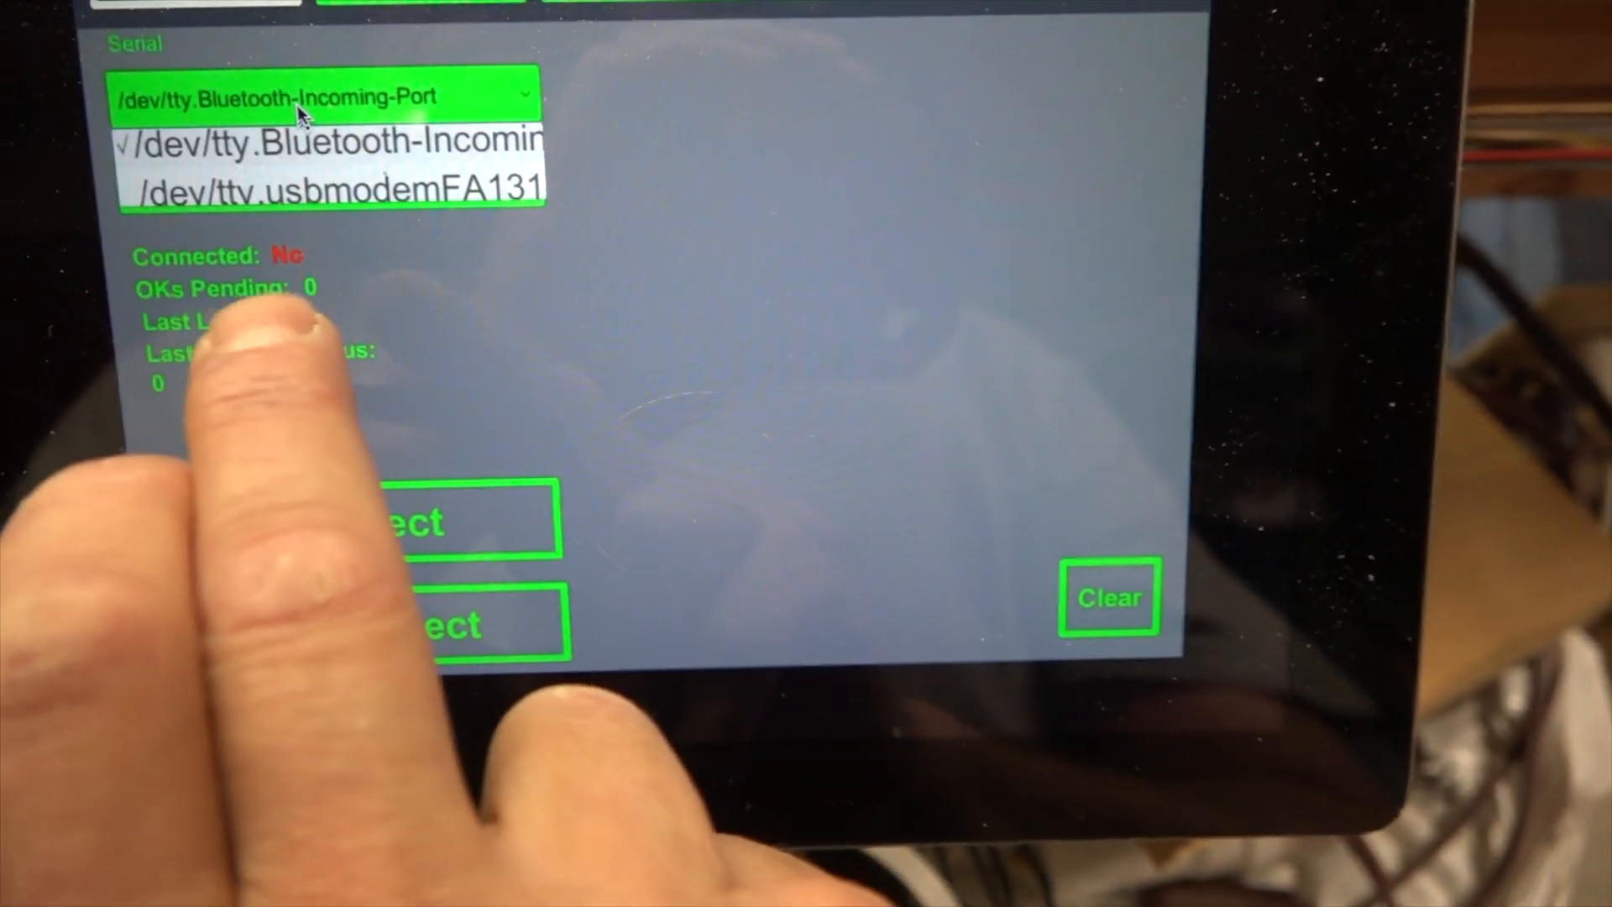
Set the serial port to /dev/tty.usbmodemFA131 with a 250000 baud rate.
click(344, 193)
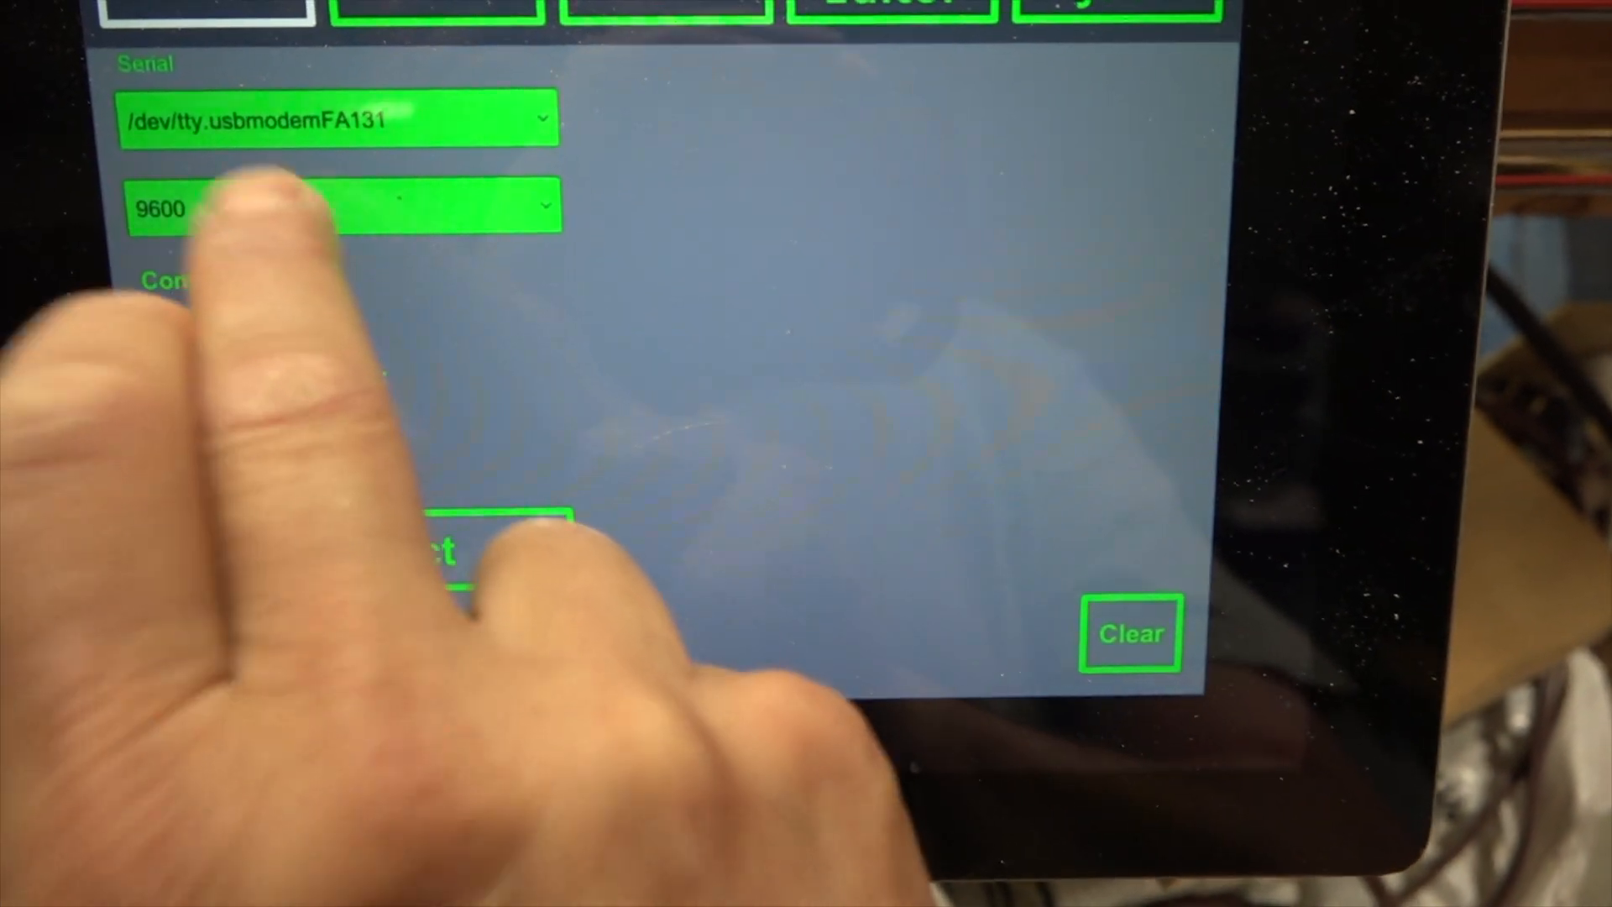
click(339, 209)
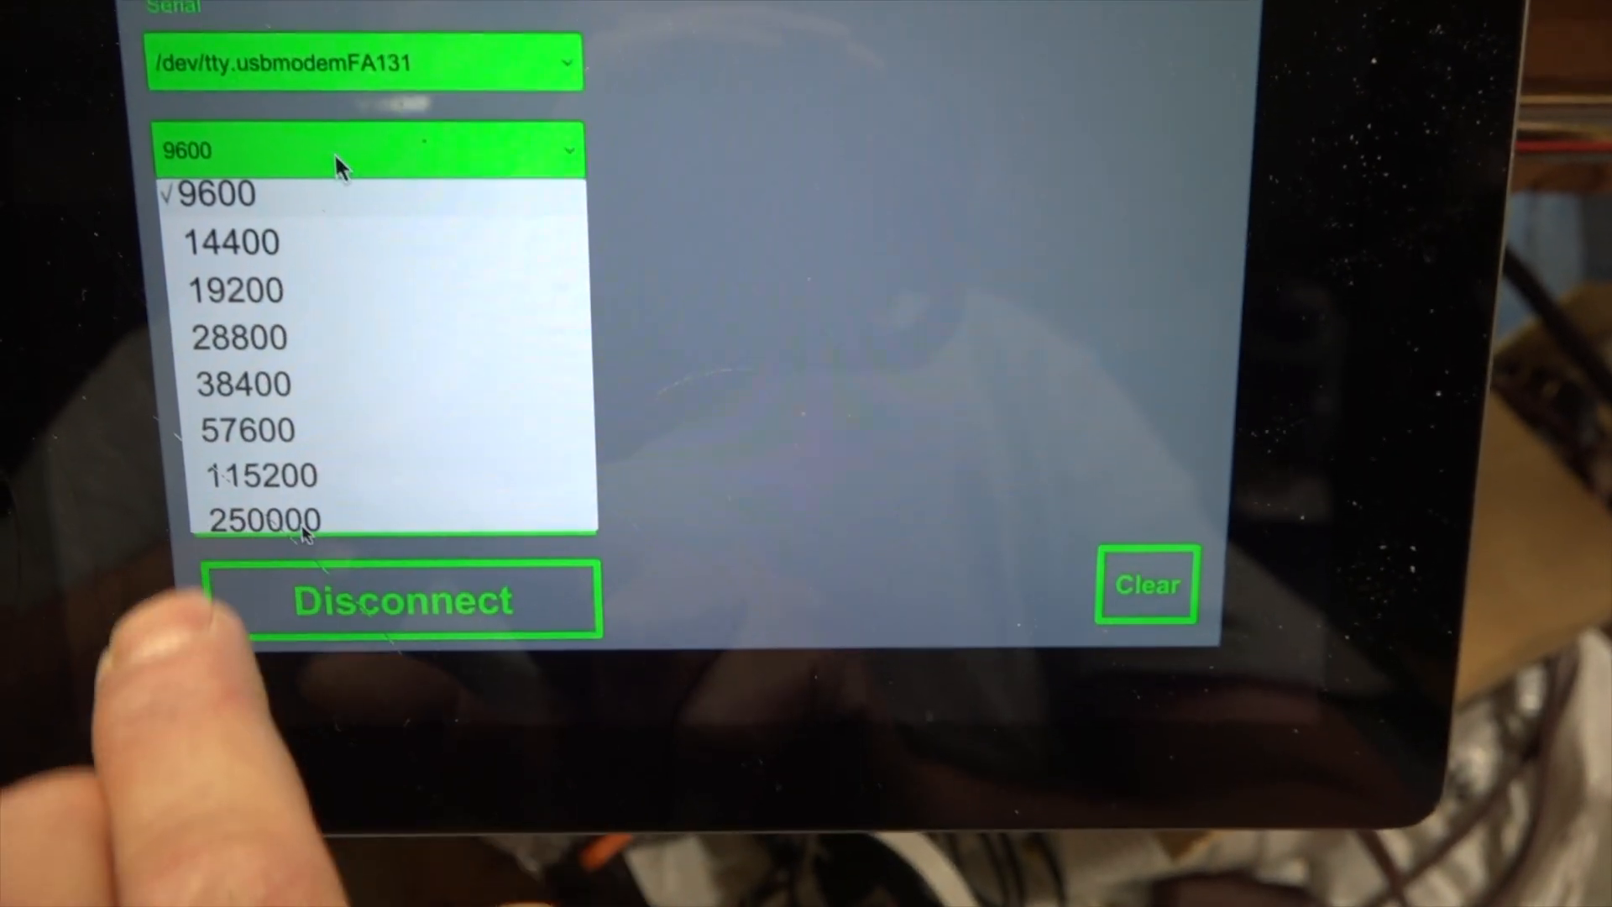
click(262, 518)
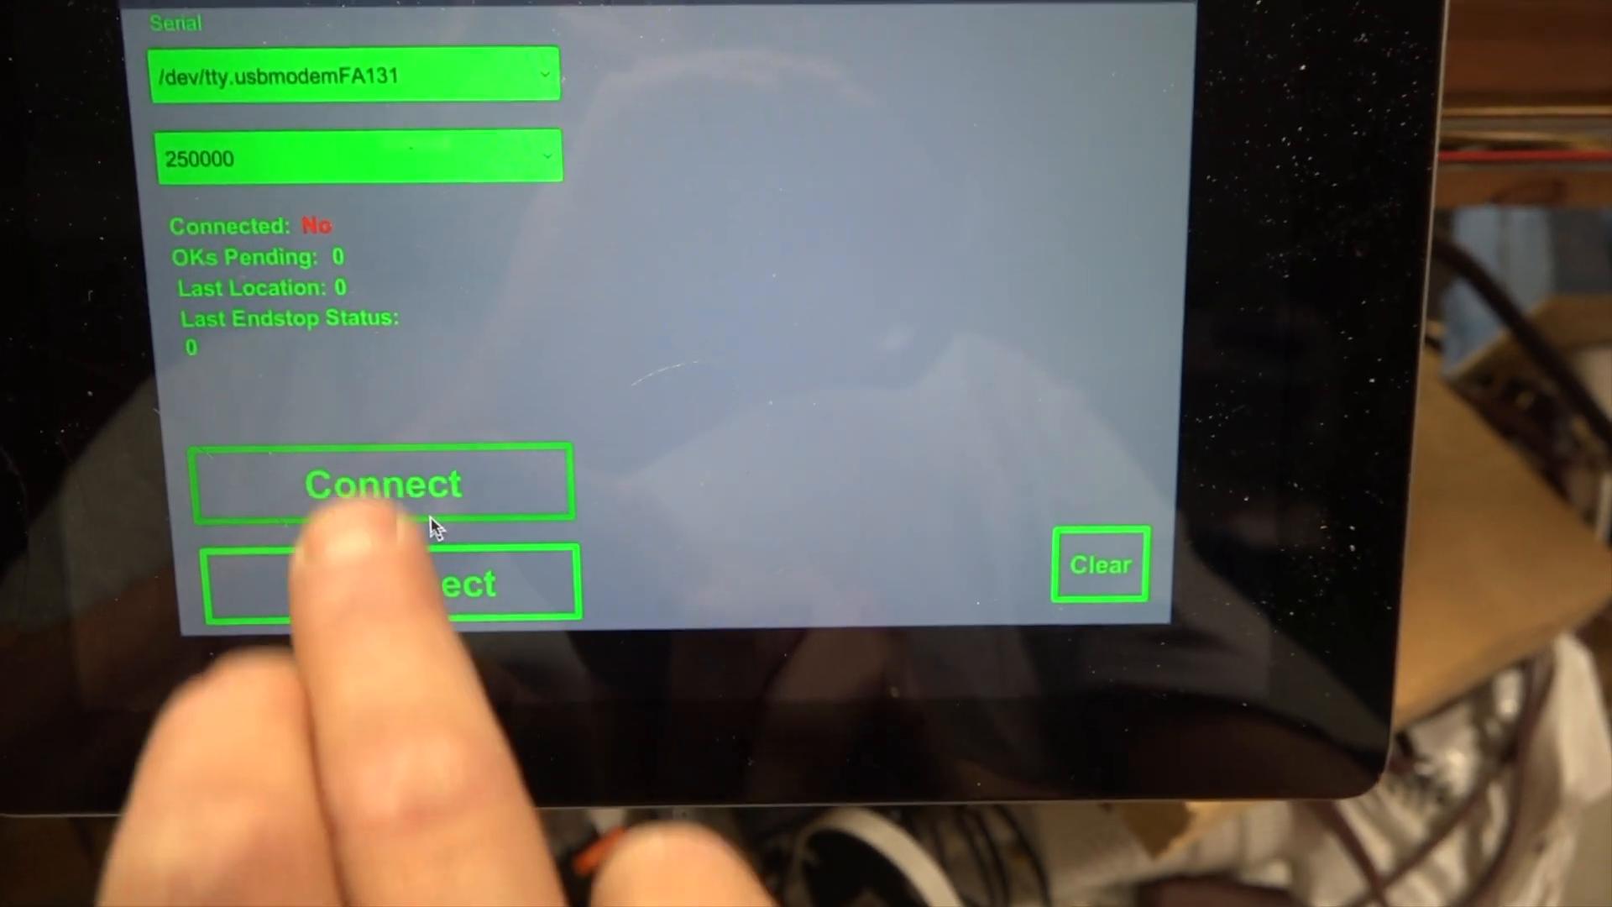
Connect to the router controller and view SIGN CABINET.GCODE on the Job tab.
click(381, 483)
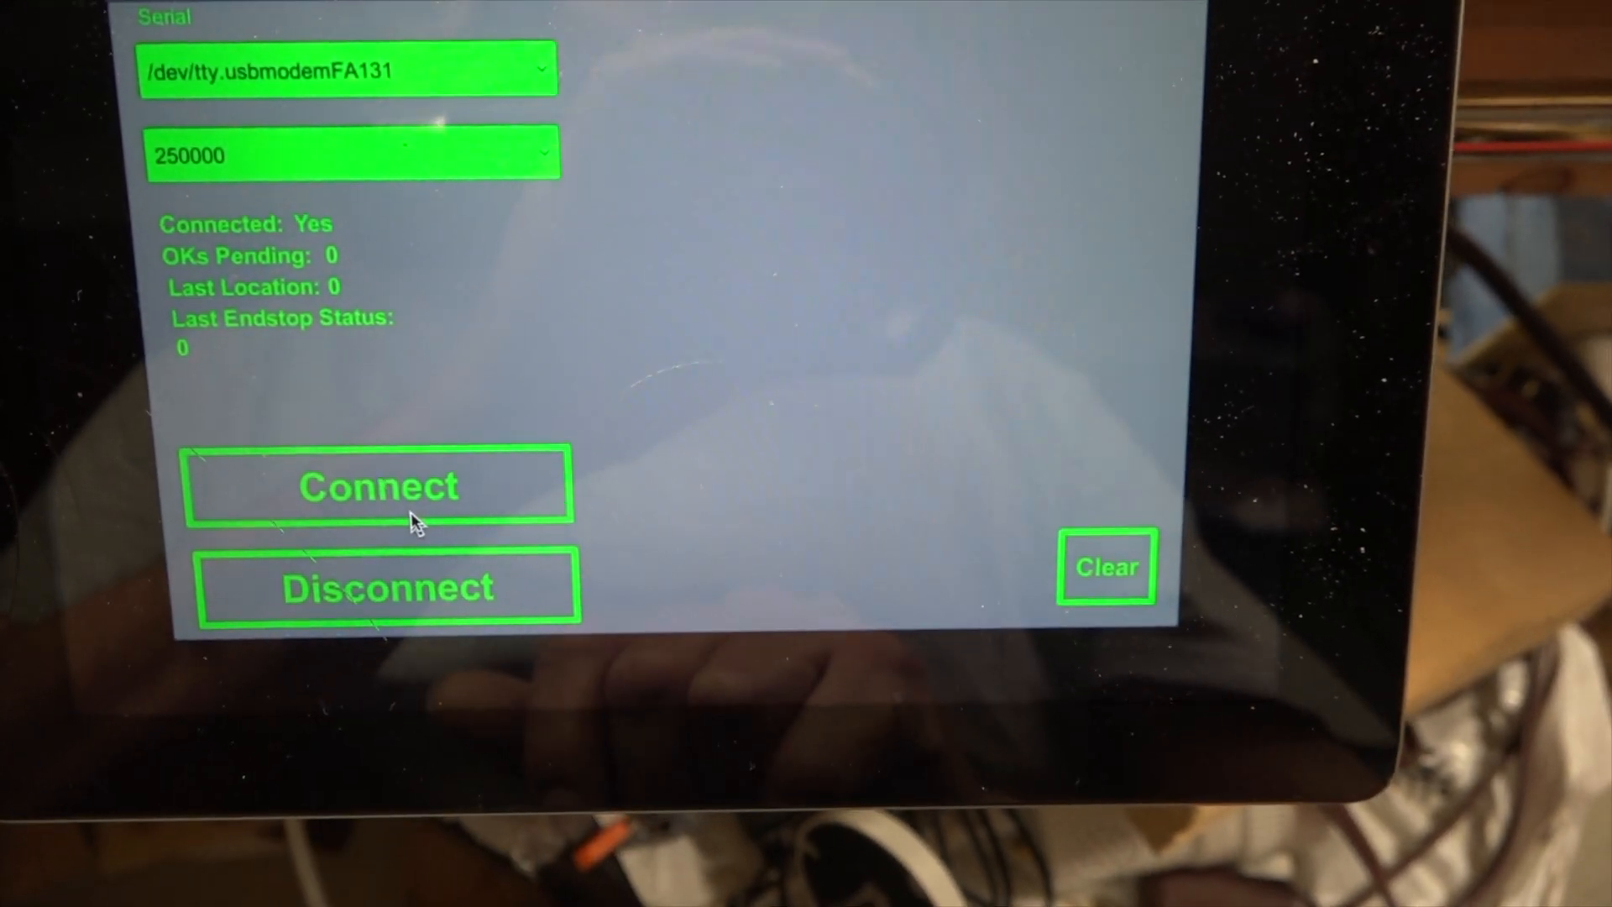
click(376, 485)
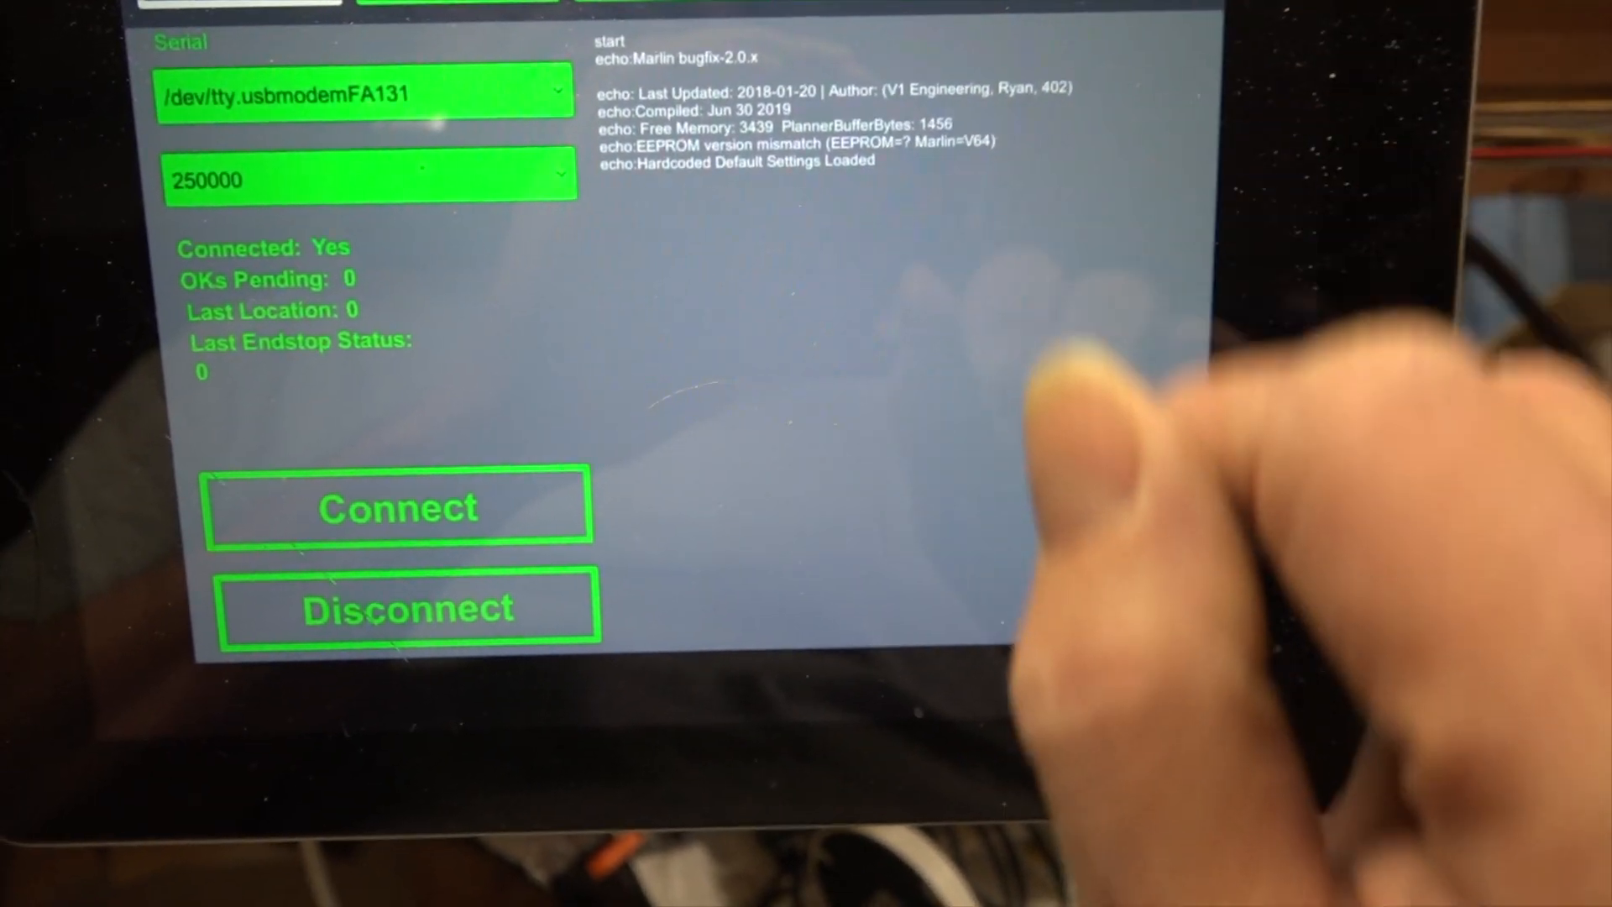
click(1104, 15)
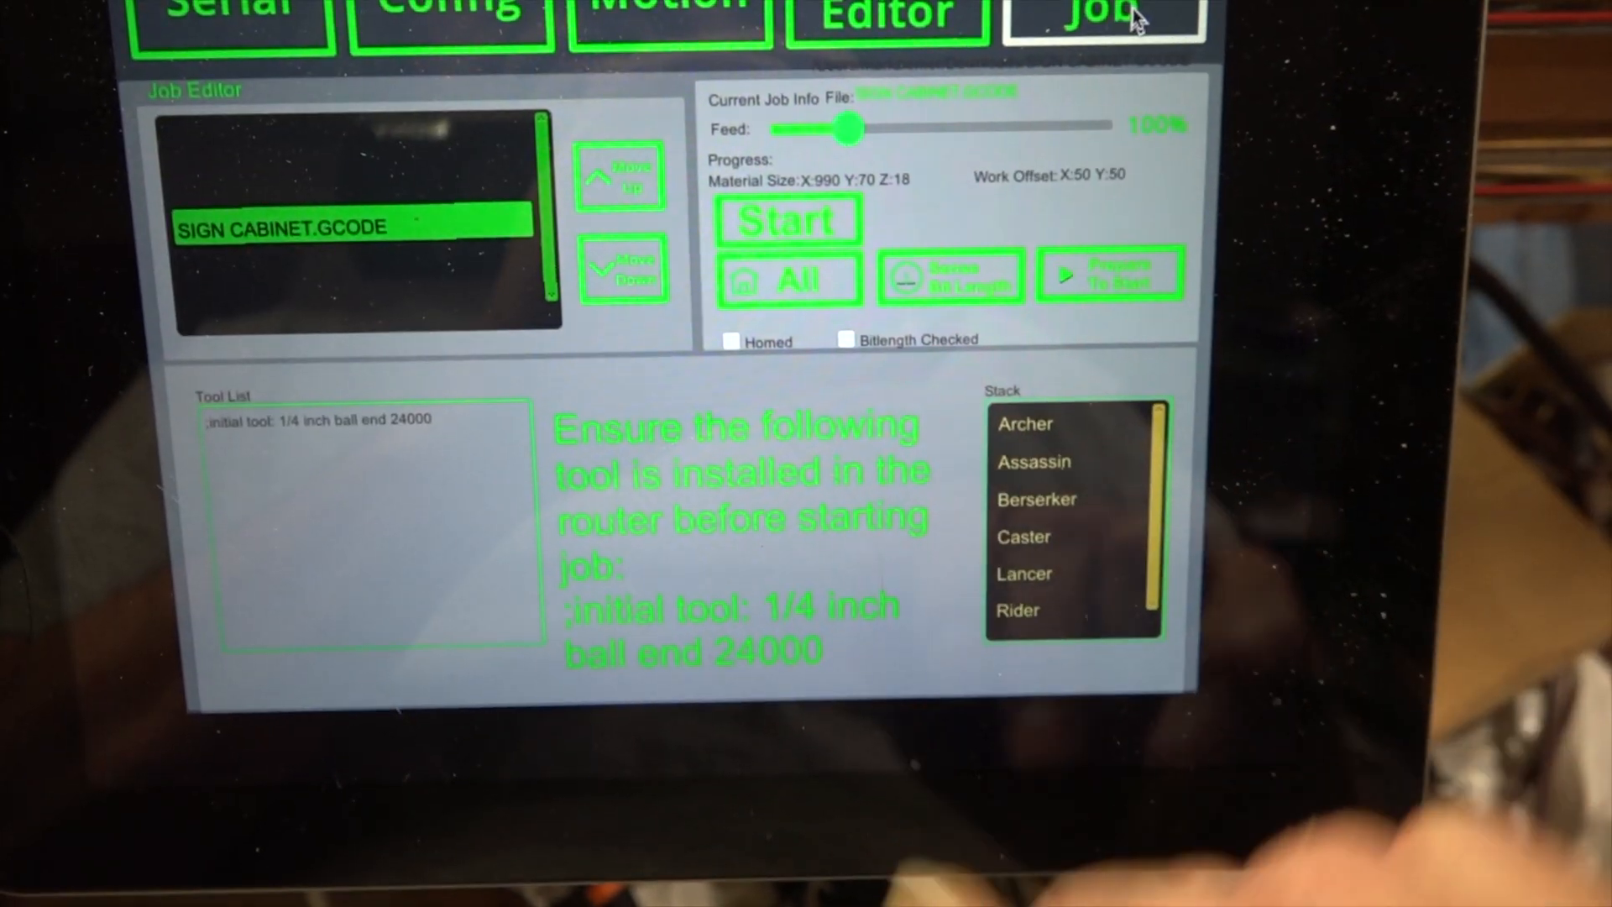